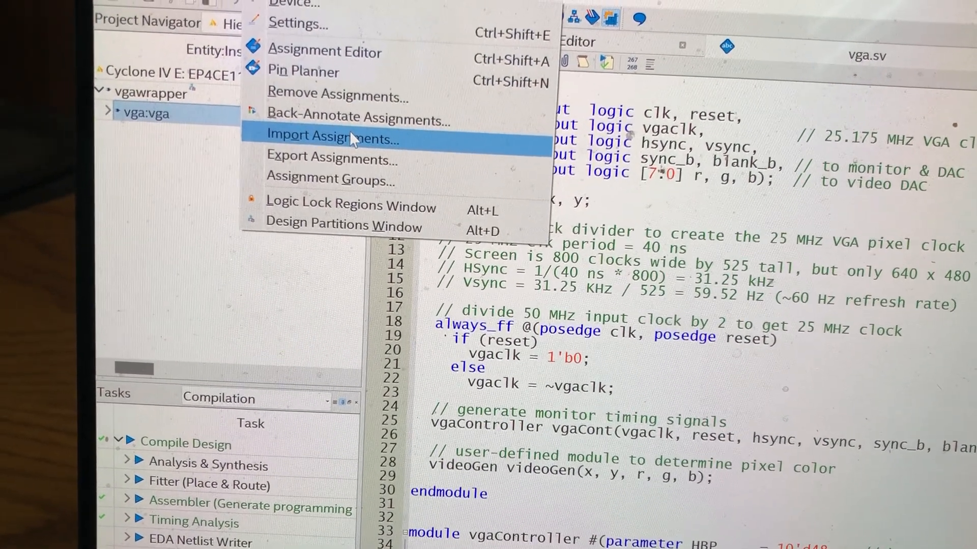
Step: Start Import Assignments and bring up the Select File browser
click(330, 137)
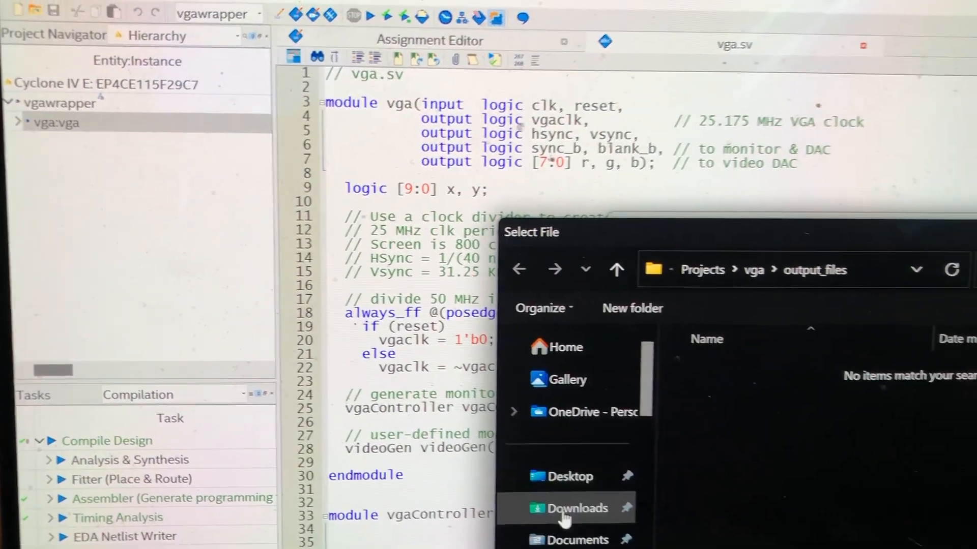
Step: Search Downloads for 'de2' and choose de2_115.qsf as the import source
click(573, 508)
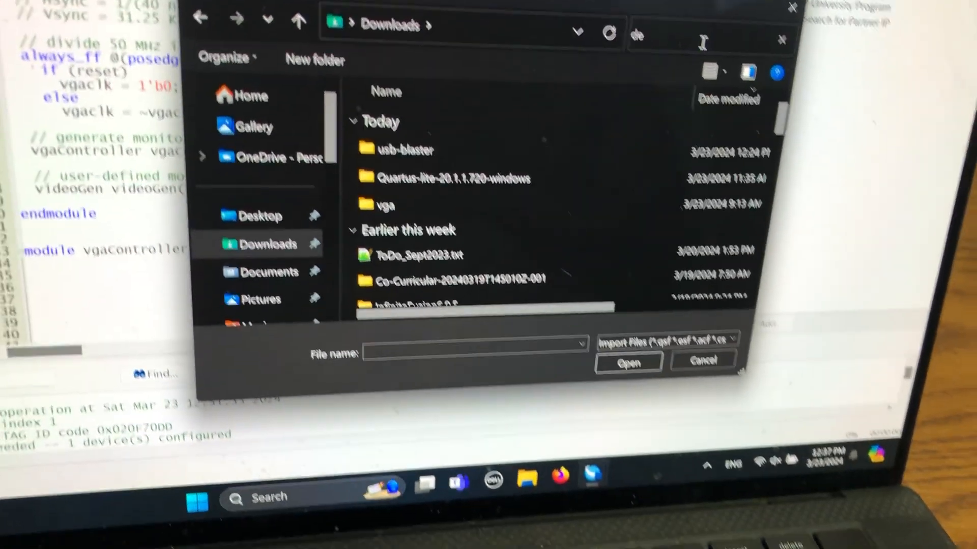
text(de)
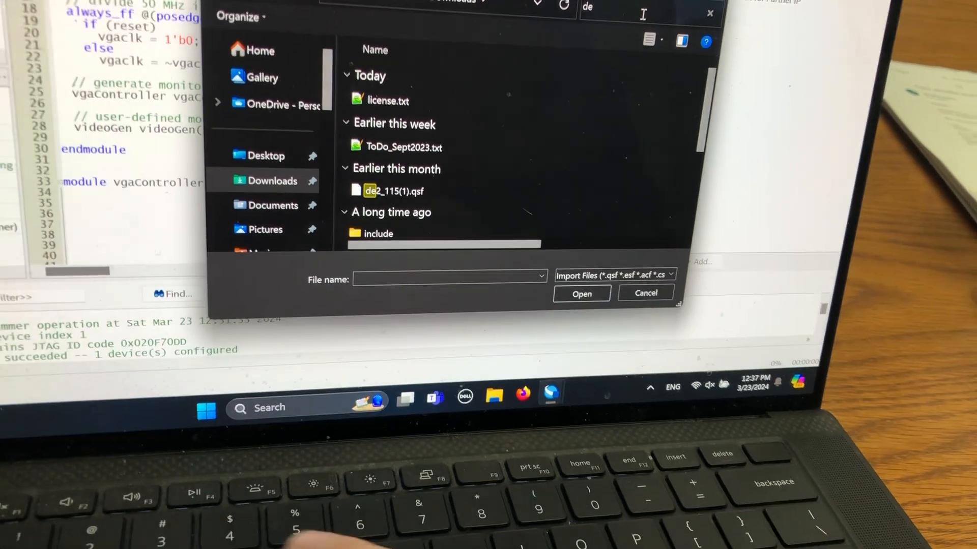
text(2)
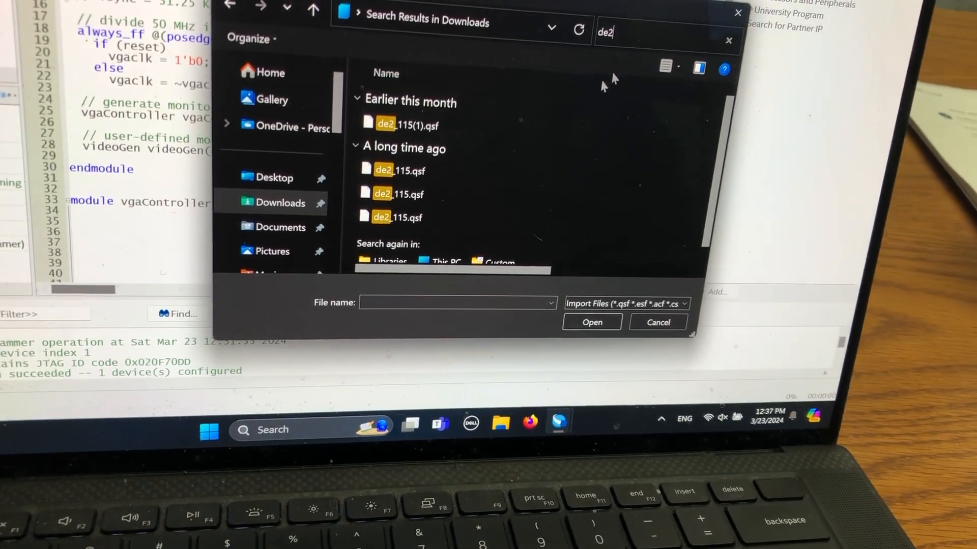
click(411, 170)
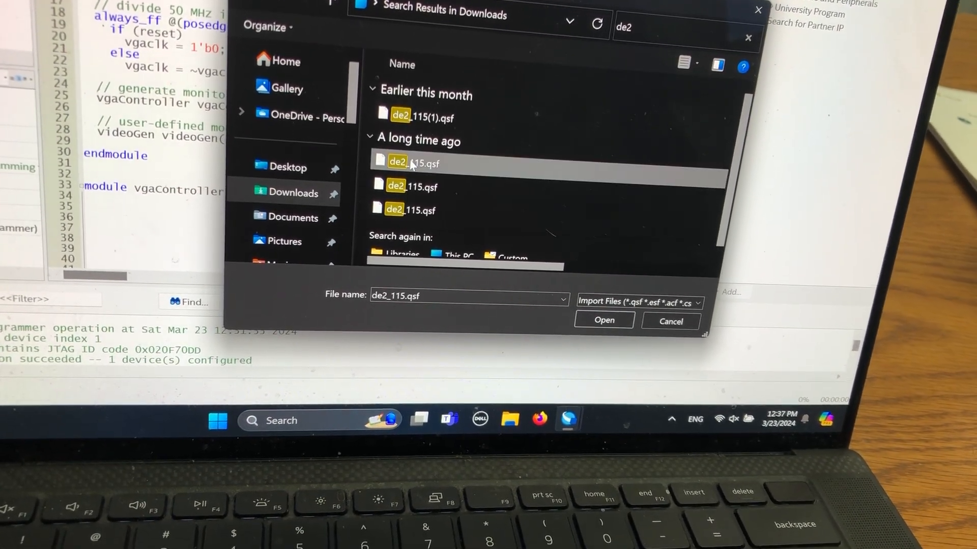
click(602, 319)
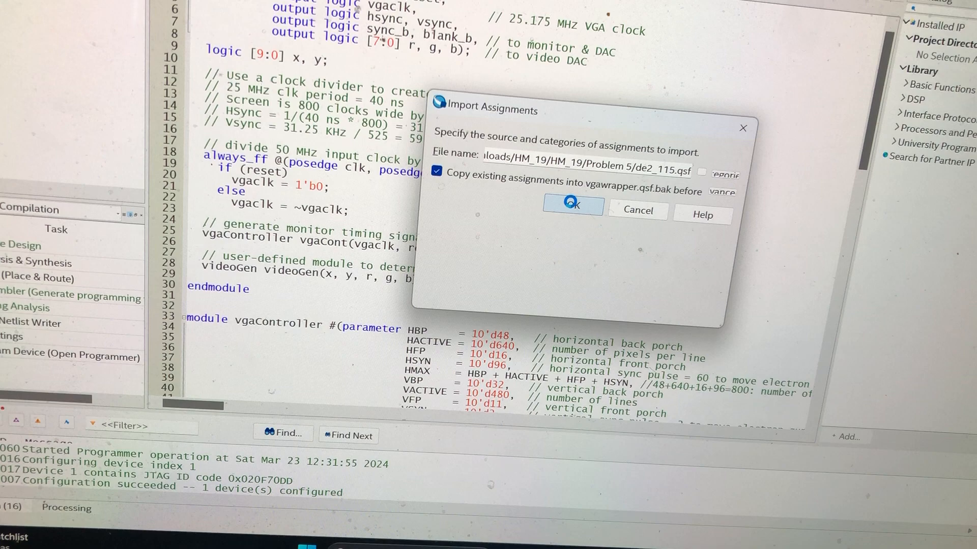
Step: Confirm the import and check Messages for 523 assignments written
click(572, 205)
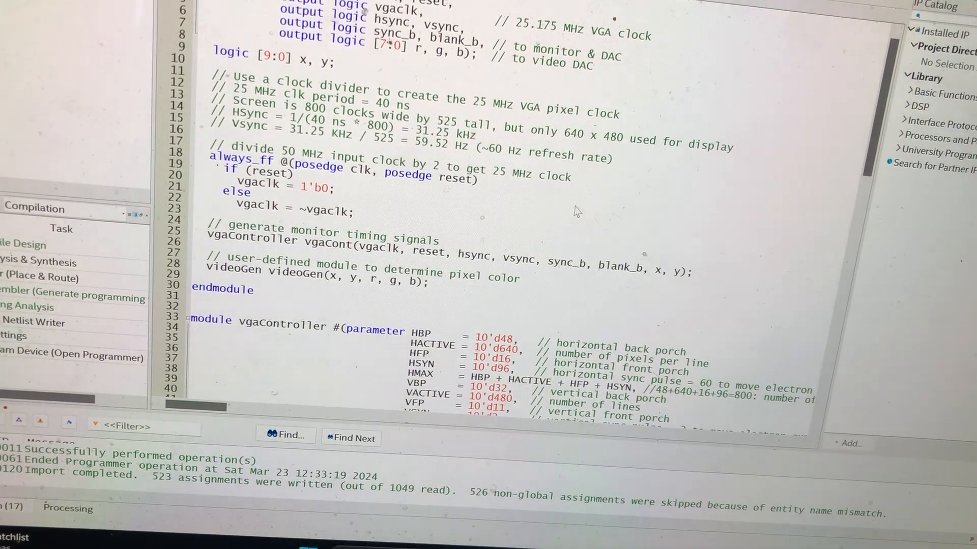
scroll(up, 3)
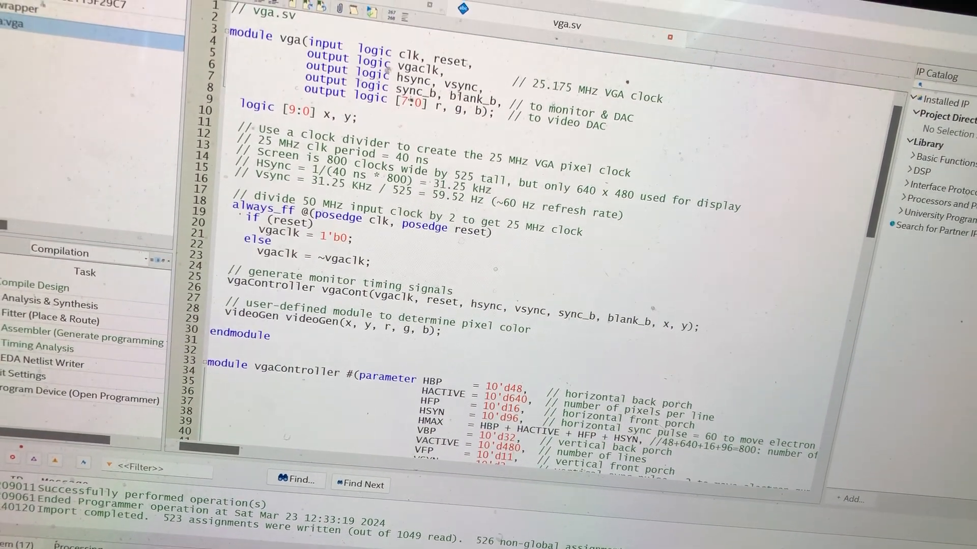